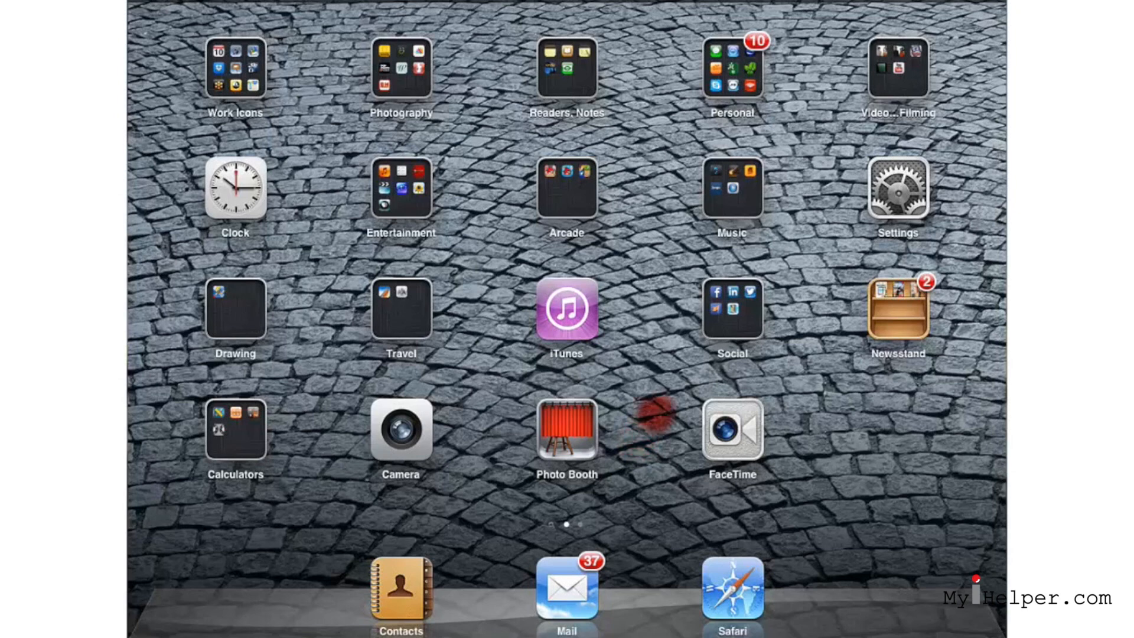
Launch the Settings app from the Home Screen.
left_click(900, 192)
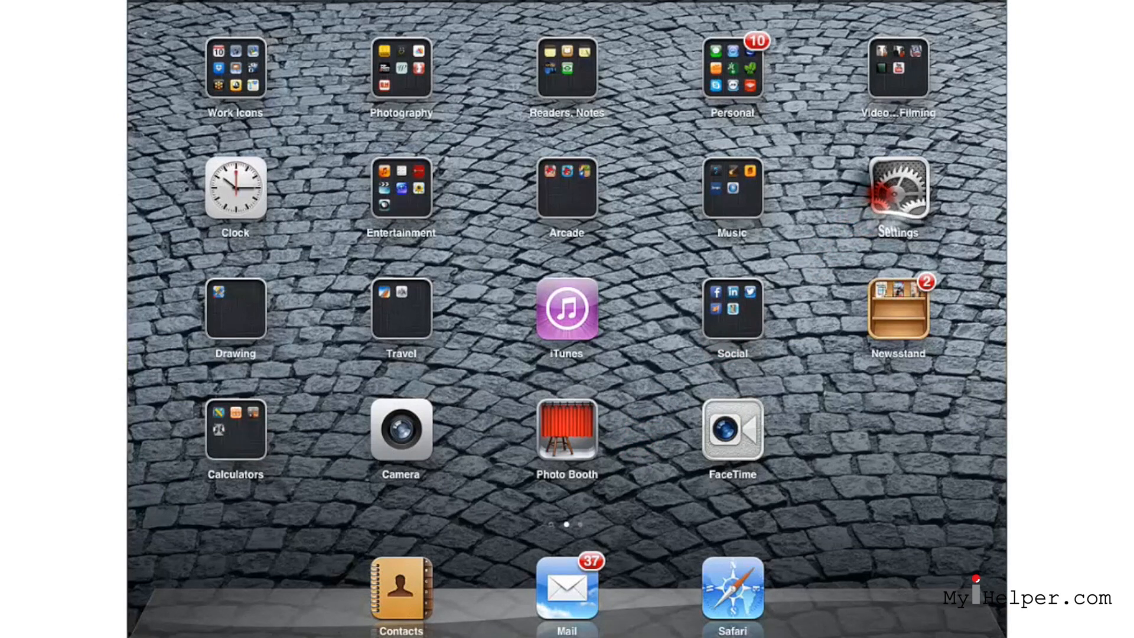
Navigate to General and open its Restrictions page.
left_click(898, 191)
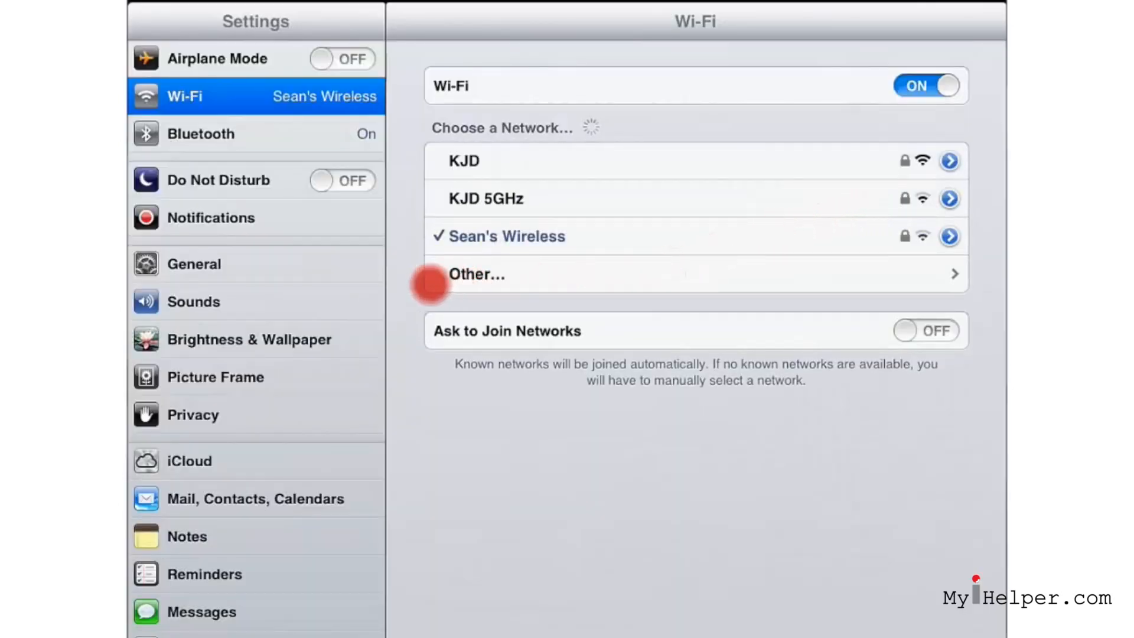
left_click(193, 264)
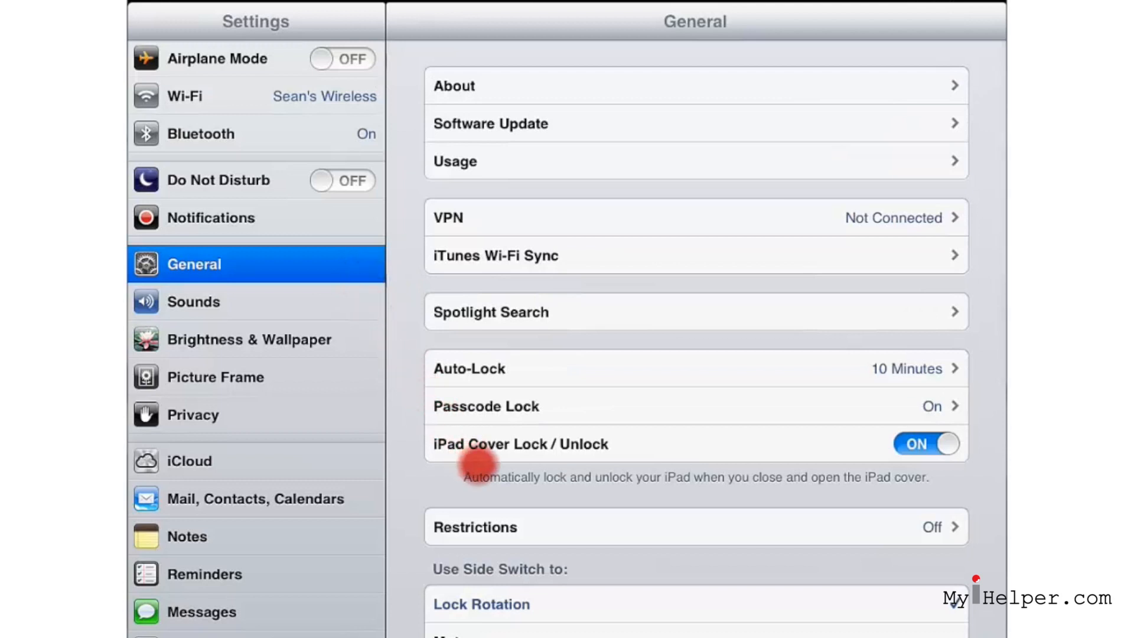
left_click(475, 527)
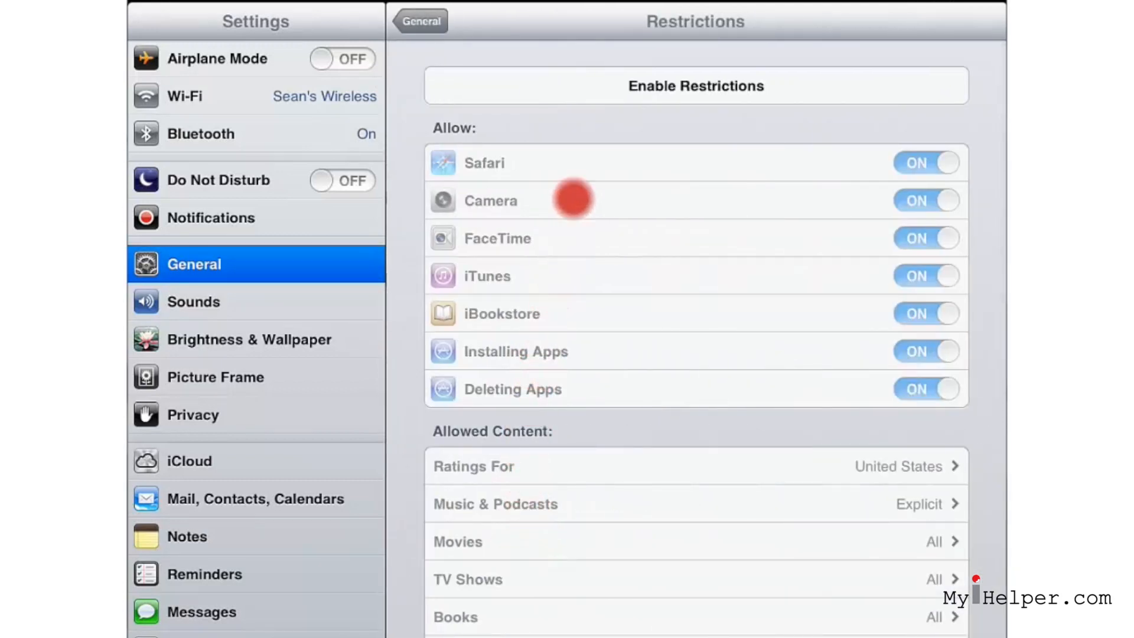
Enable Restrictions by entering a four-digit passcode and re-entering it to confirm.
left_click(696, 86)
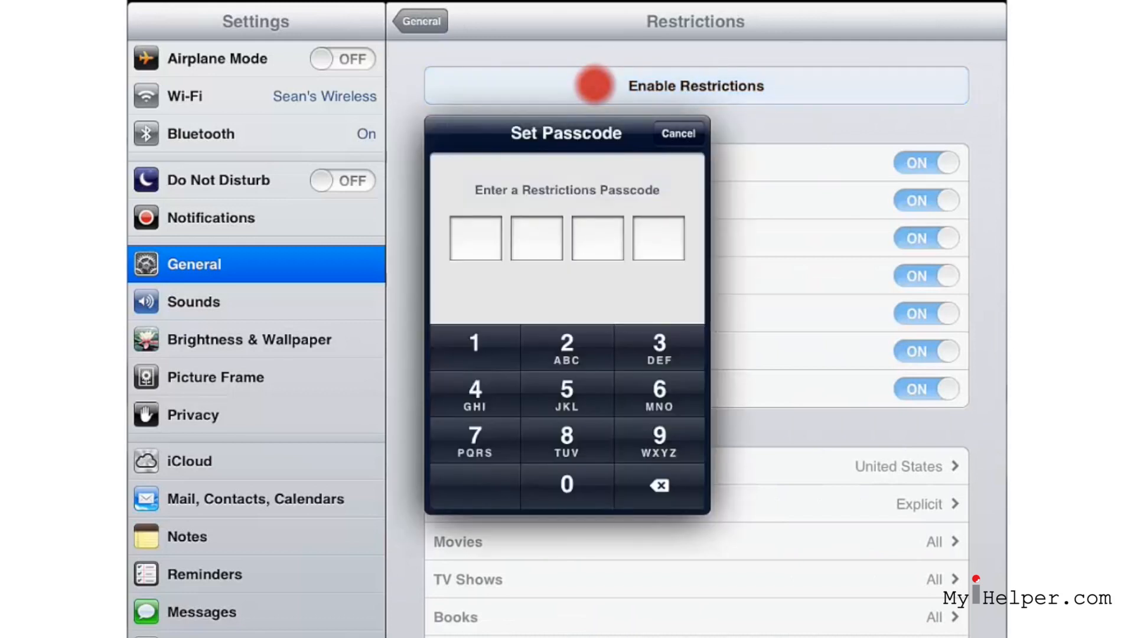
left_click(475, 347)
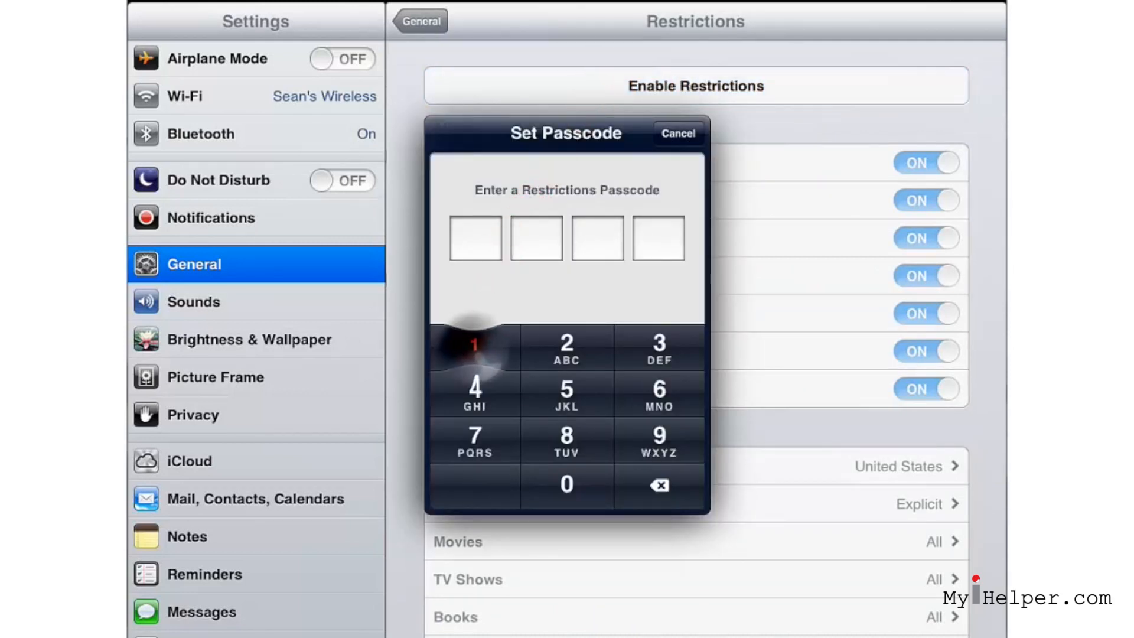
left_click(567, 347)
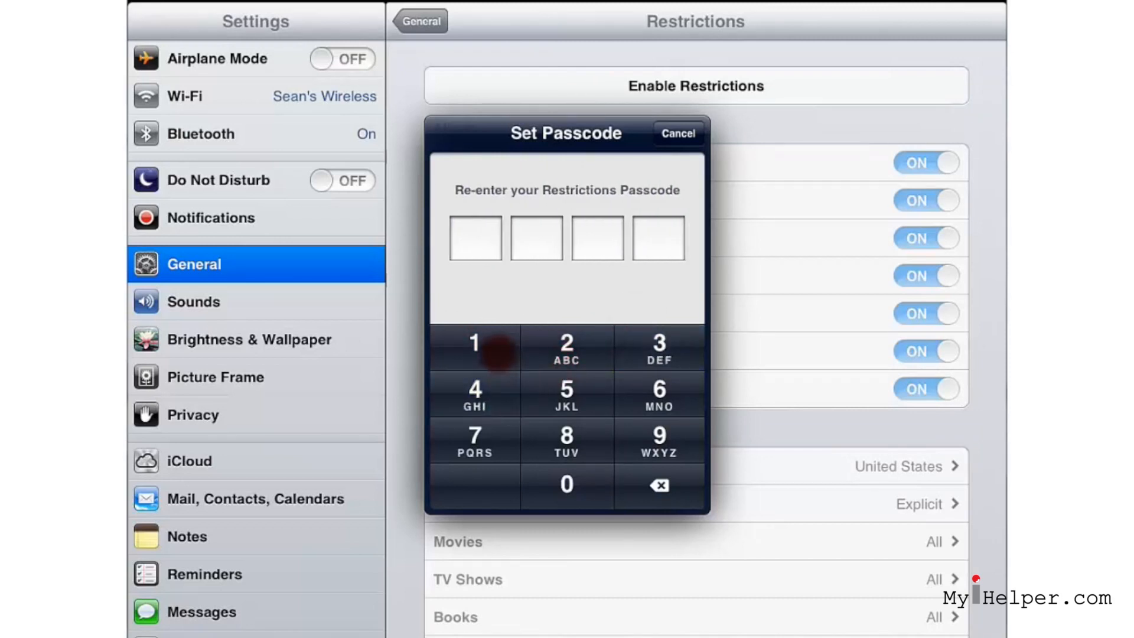
left_click(567, 349)
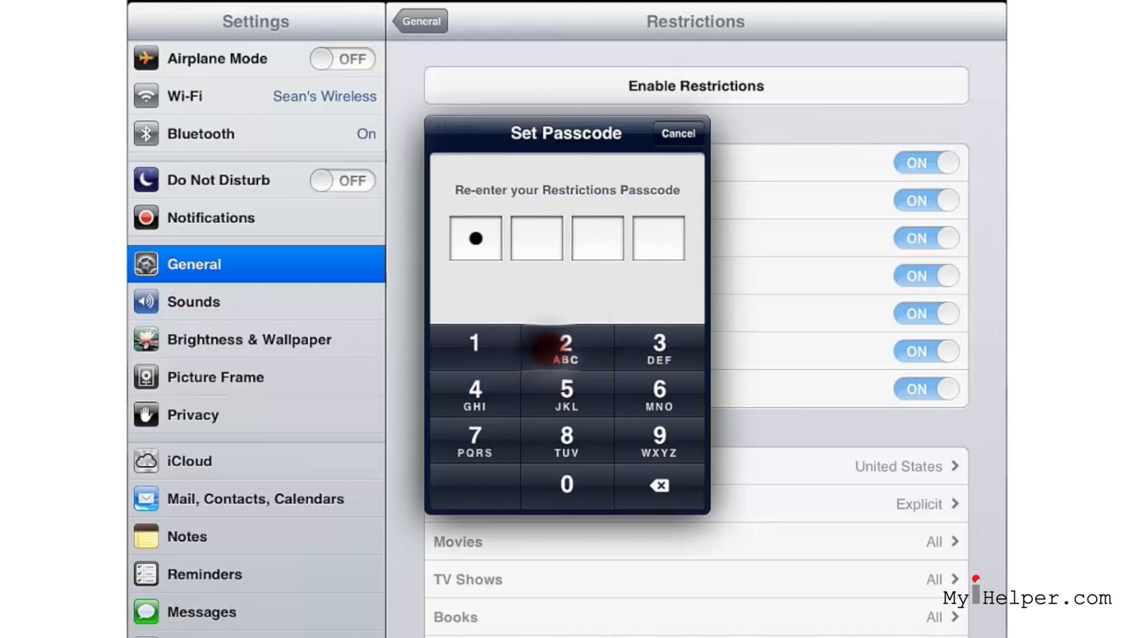
left_click(659, 347)
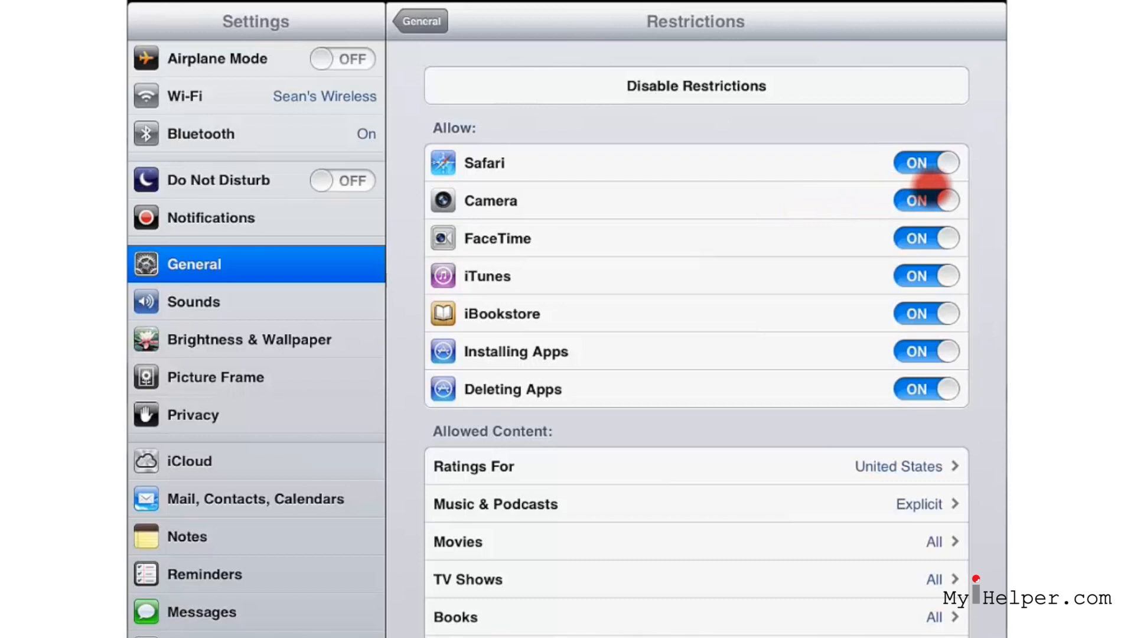
left_click(935, 200)
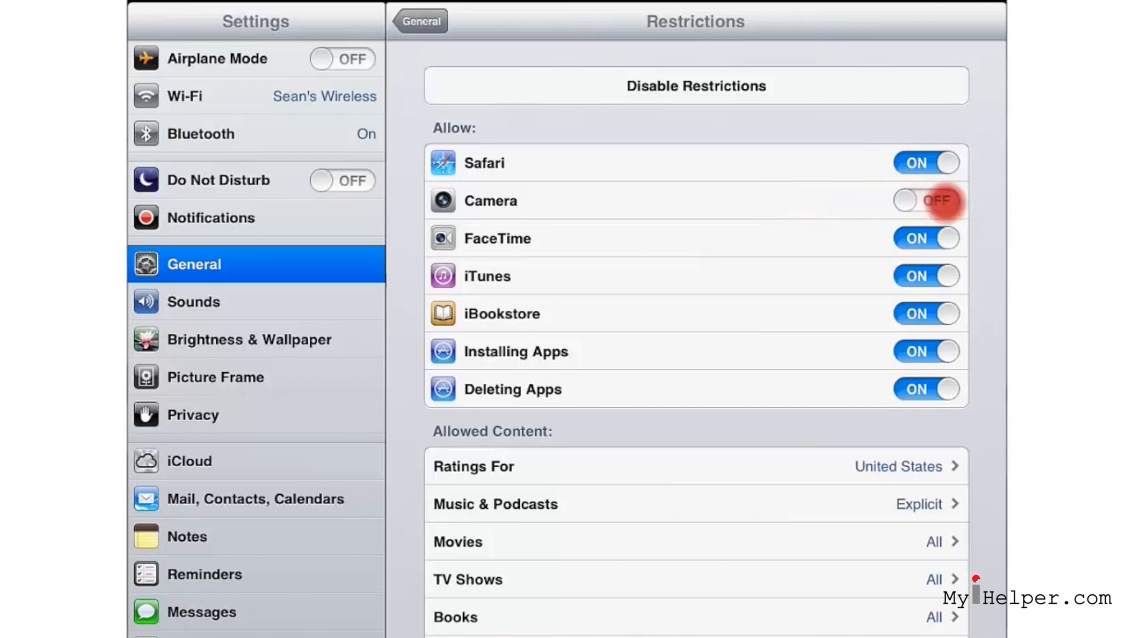
left_click(927, 200)
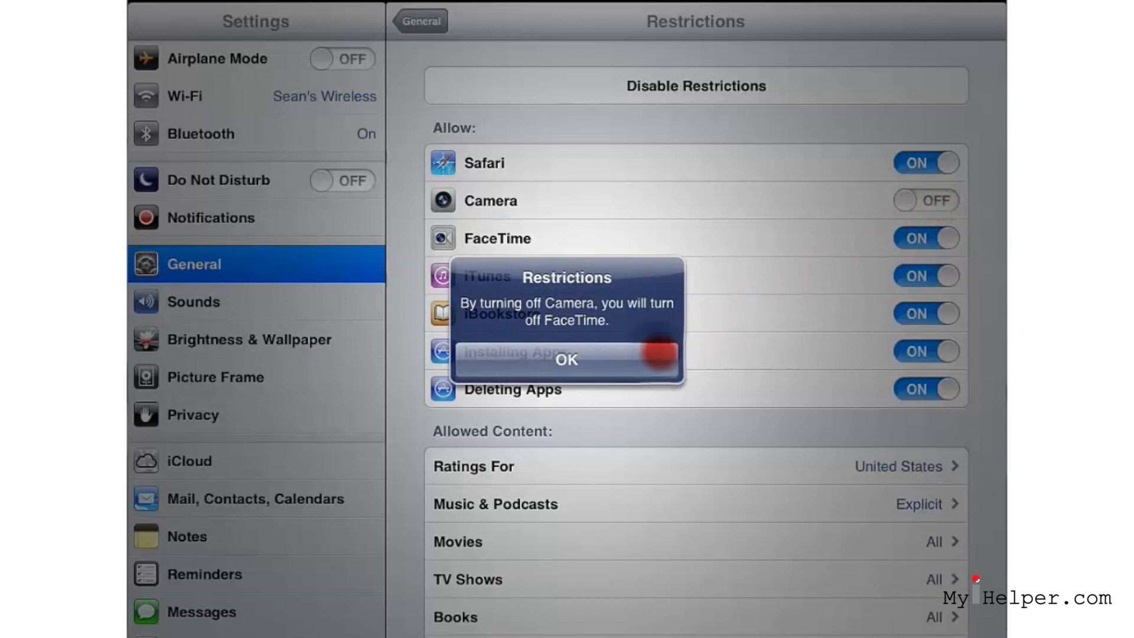
left_click(567, 360)
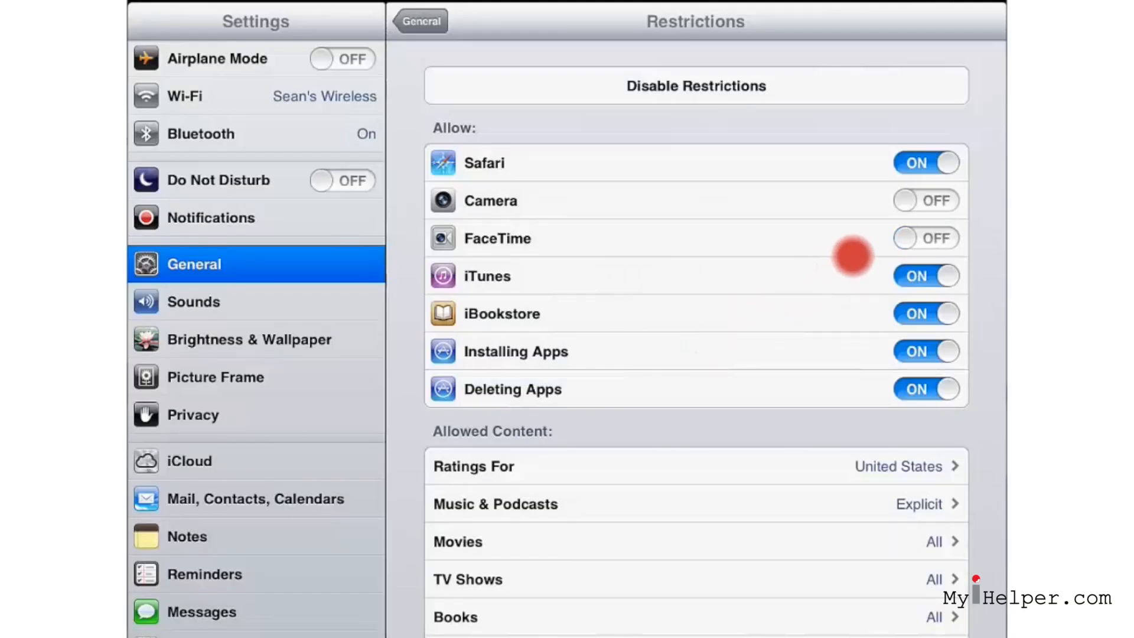
left_click(926, 199)
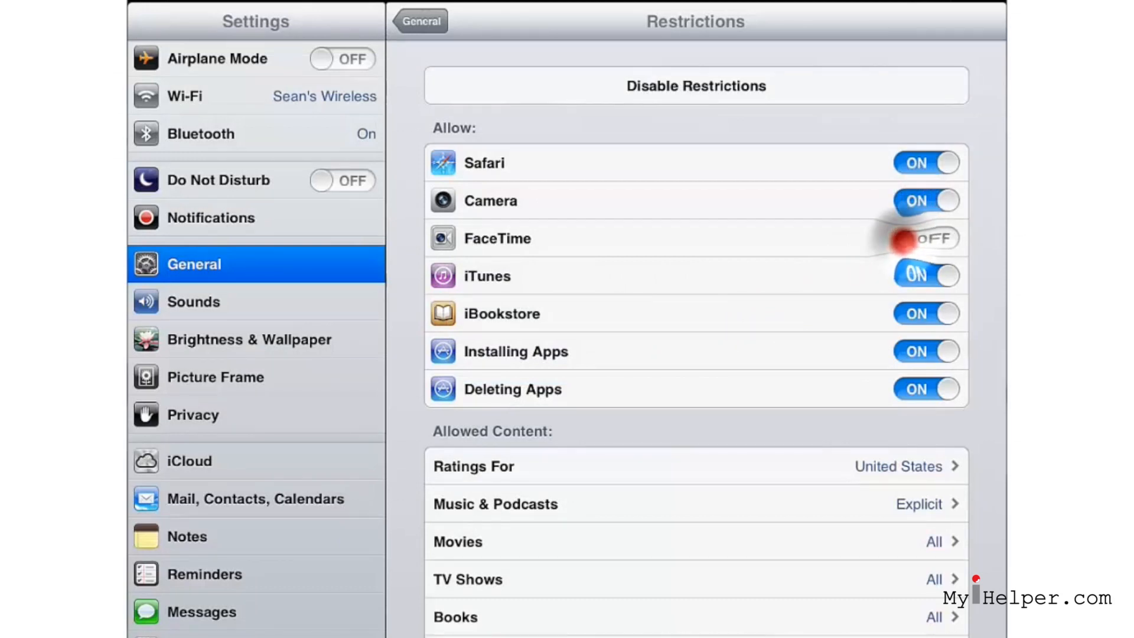
left_click(926, 239)
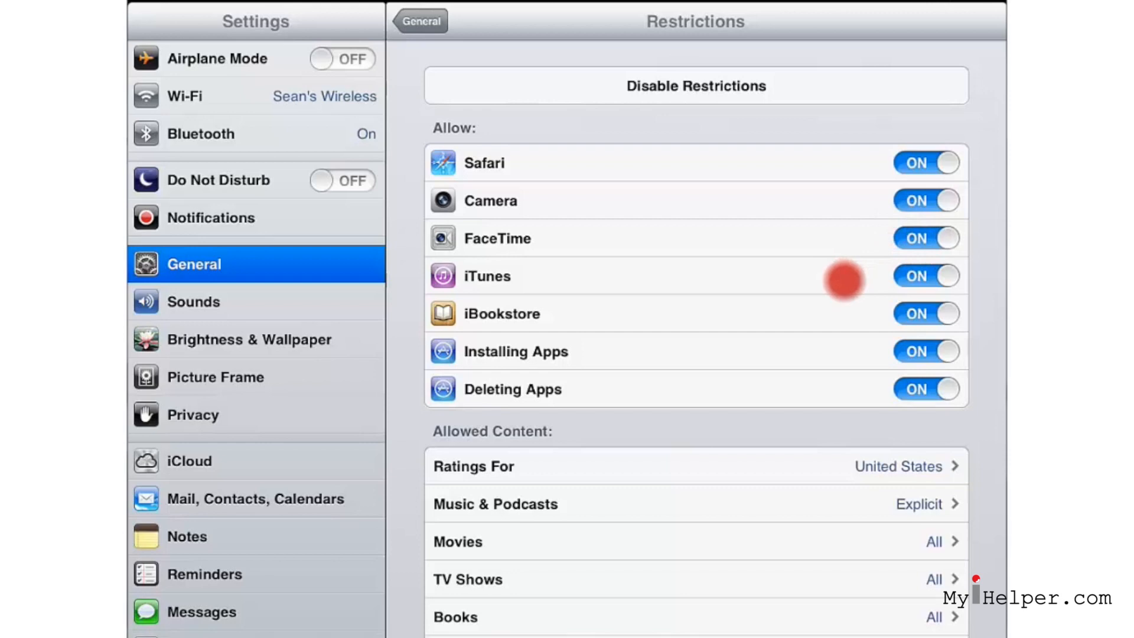
Toggle the Multiplayer Games restriction in the Game Center section of the list.
scroll("down", 3)
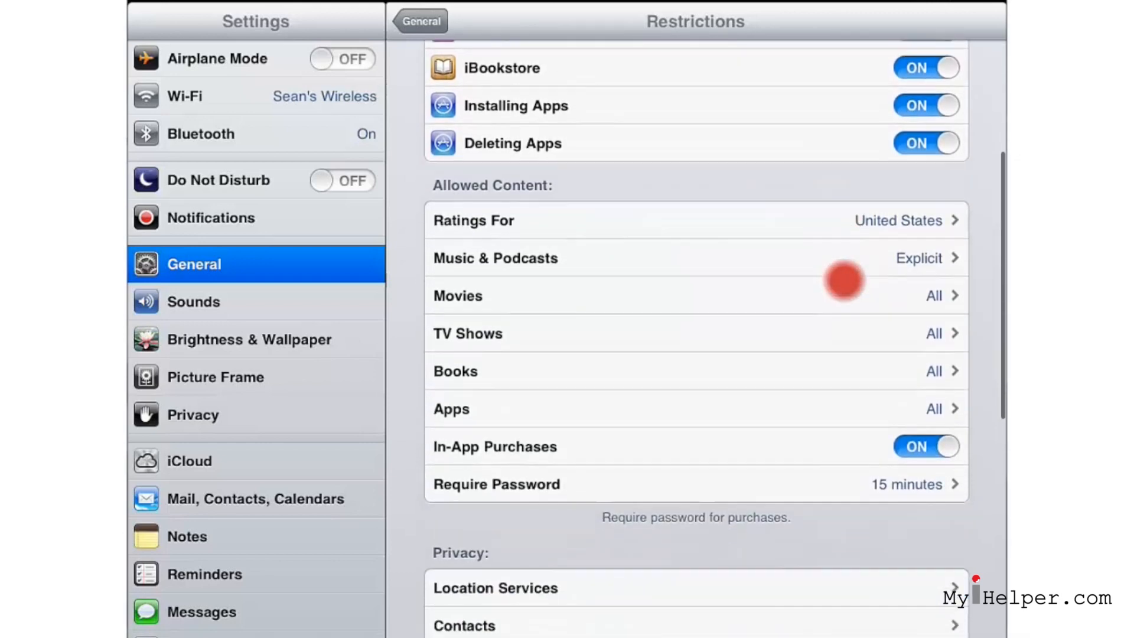
scroll("down", 3)
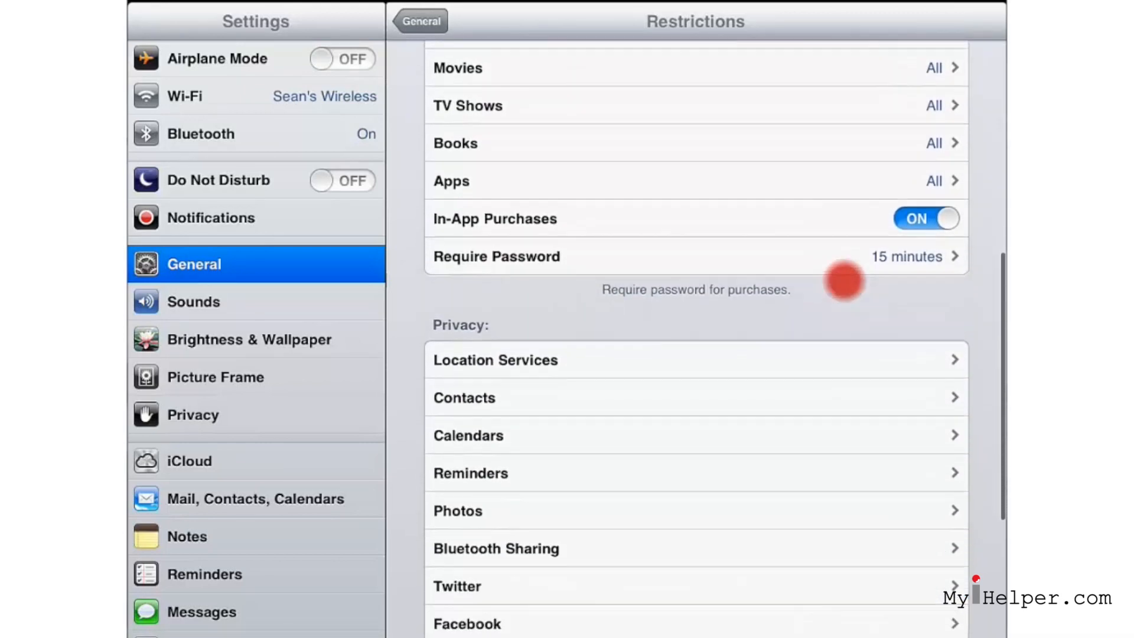
scroll("down", 3)
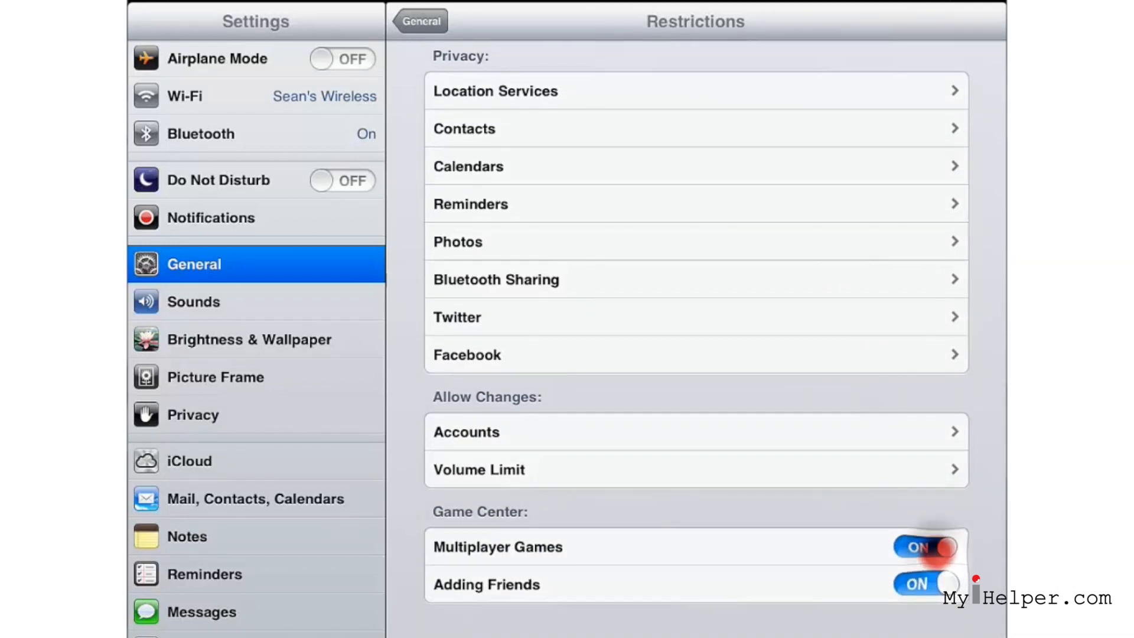
left_click(928, 548)
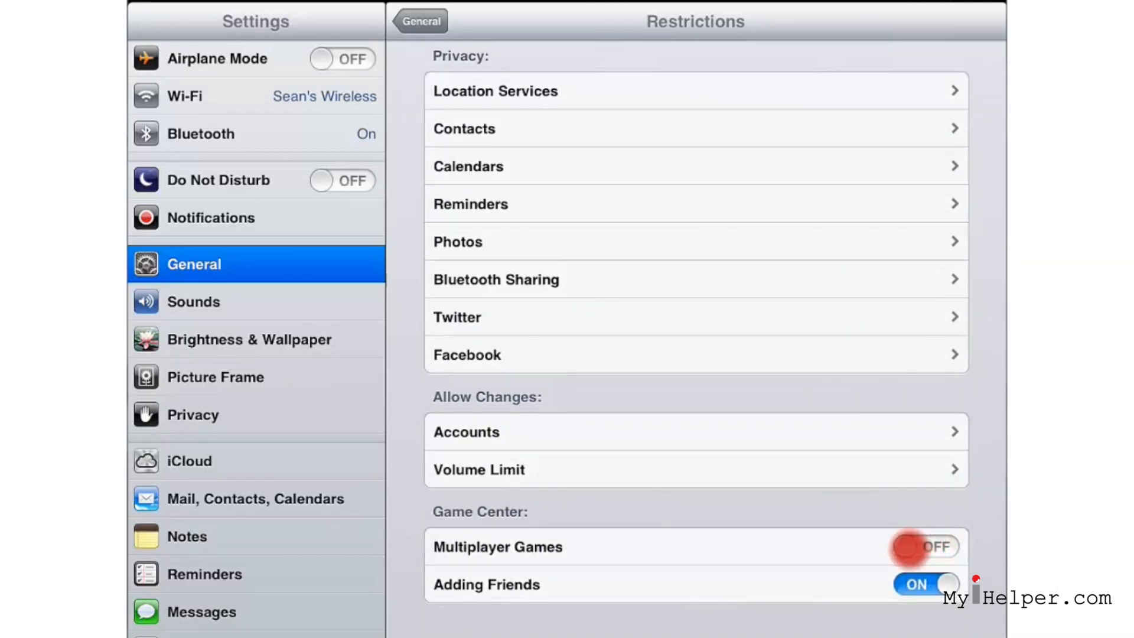
left_click(910, 547)
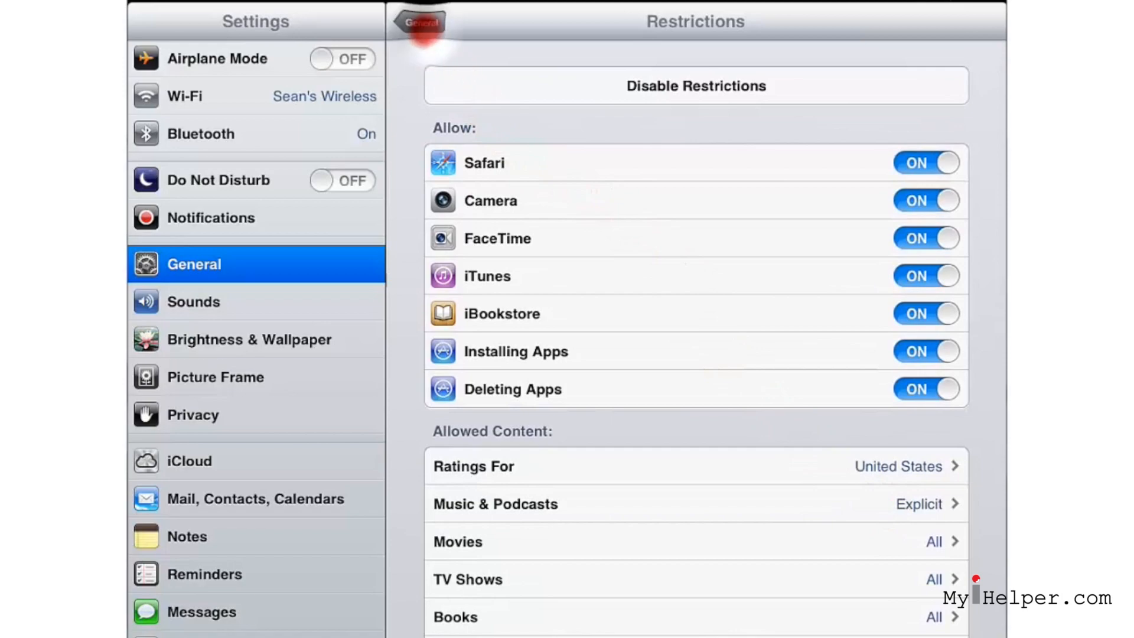
Return to the General page, where Restrictions now shows On.
left_click(421, 24)
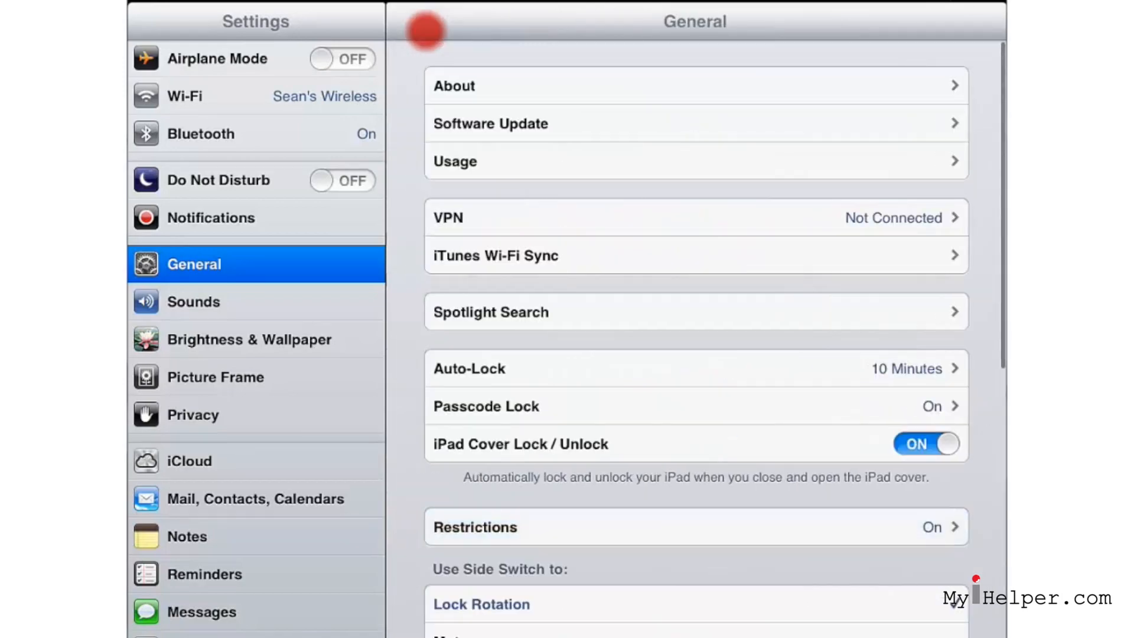